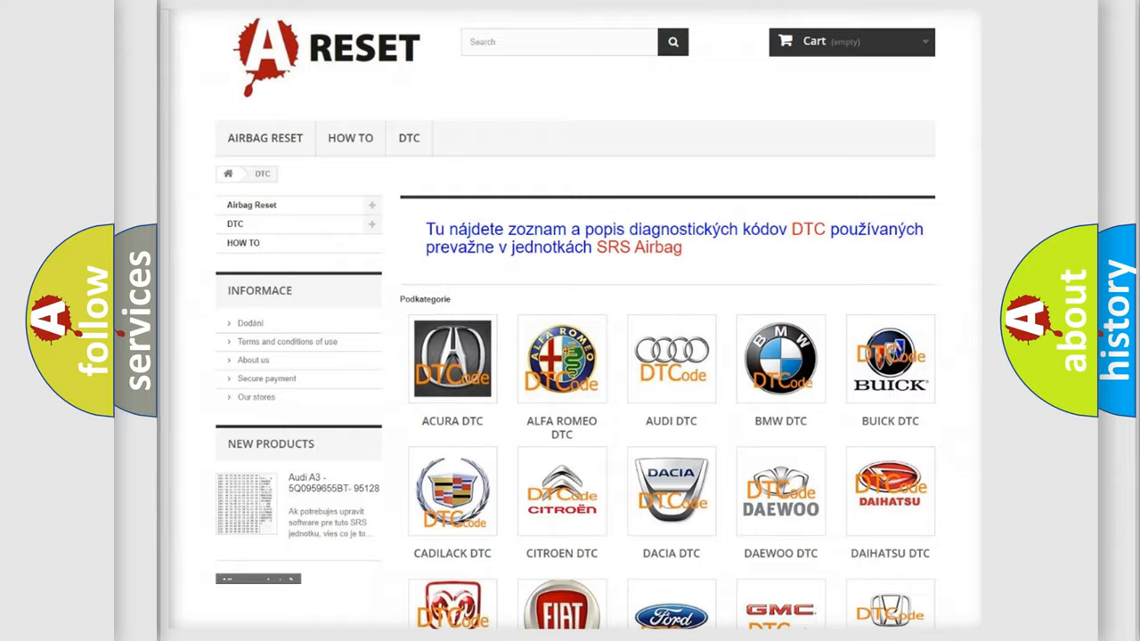
Choose the Jeep DTC tile from the brand grid and browse its diagnostic trouble codes.
scroll("down", 3)
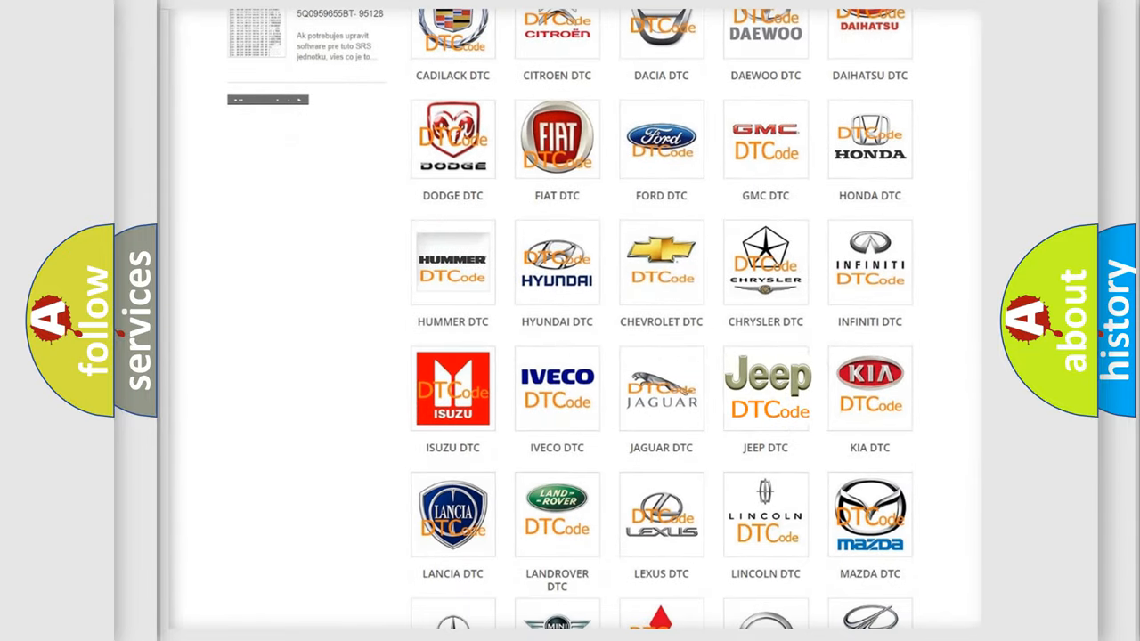
left_click(766, 389)
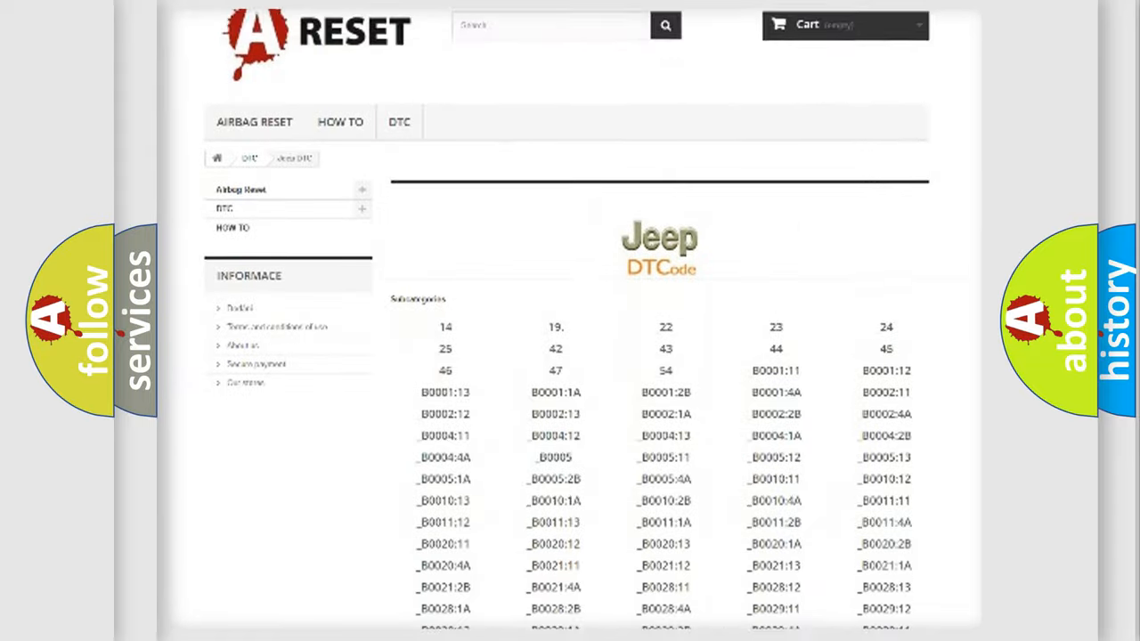
scroll("down", 3)
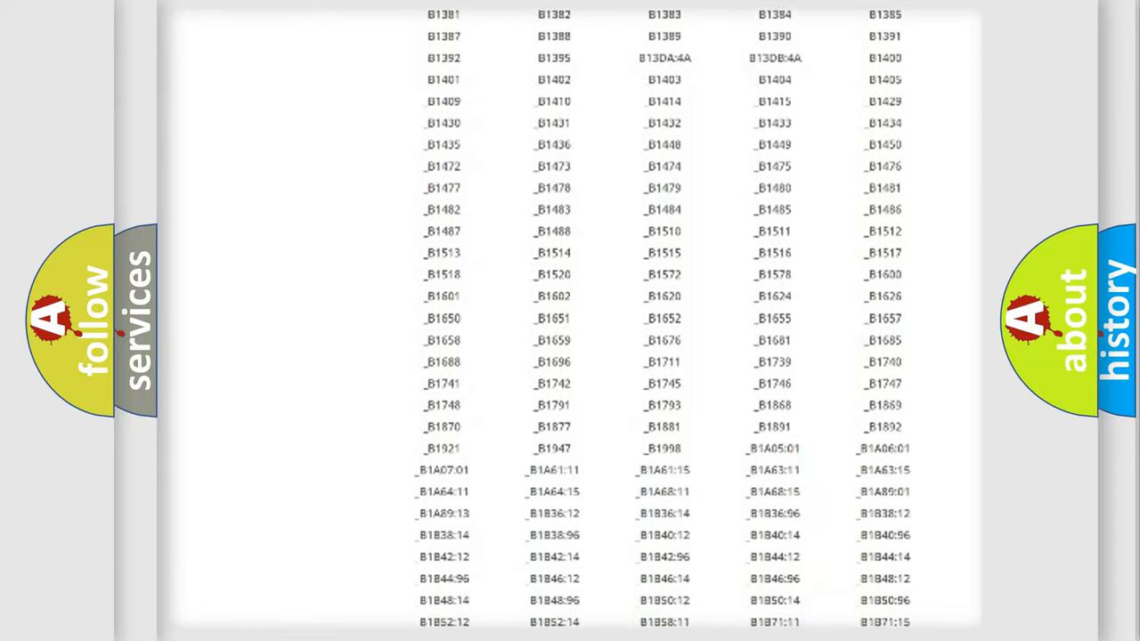